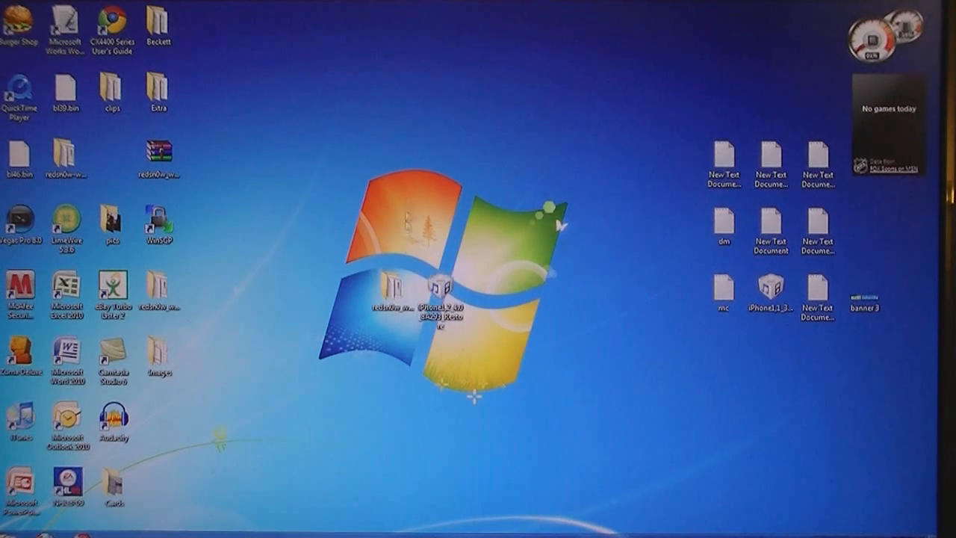
{"action": "mouse_move", "coordinate": [388, 287]}
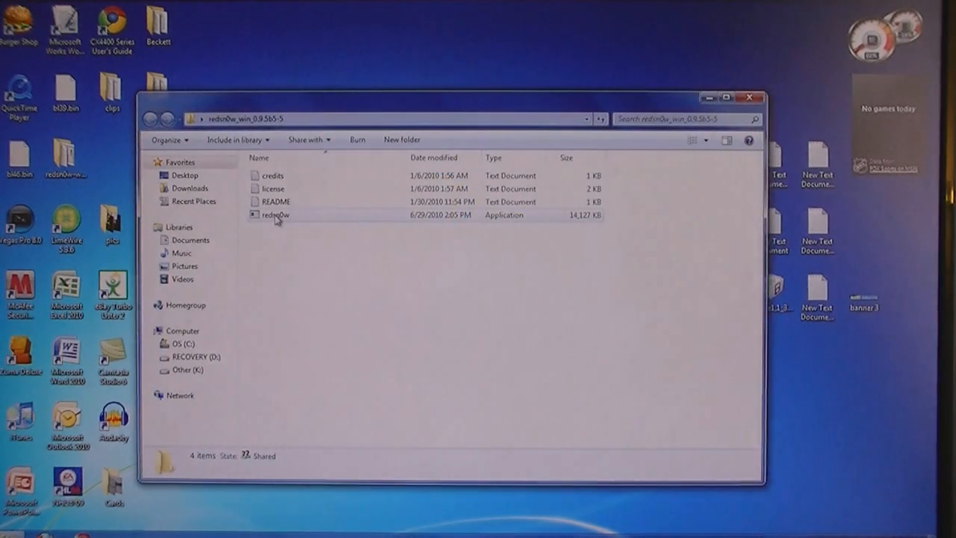
Step: Launch redsn0w and load the iPhone firmware restore IPSW from the Desktop
{"action": "double_click", "coordinate": [275, 215]}
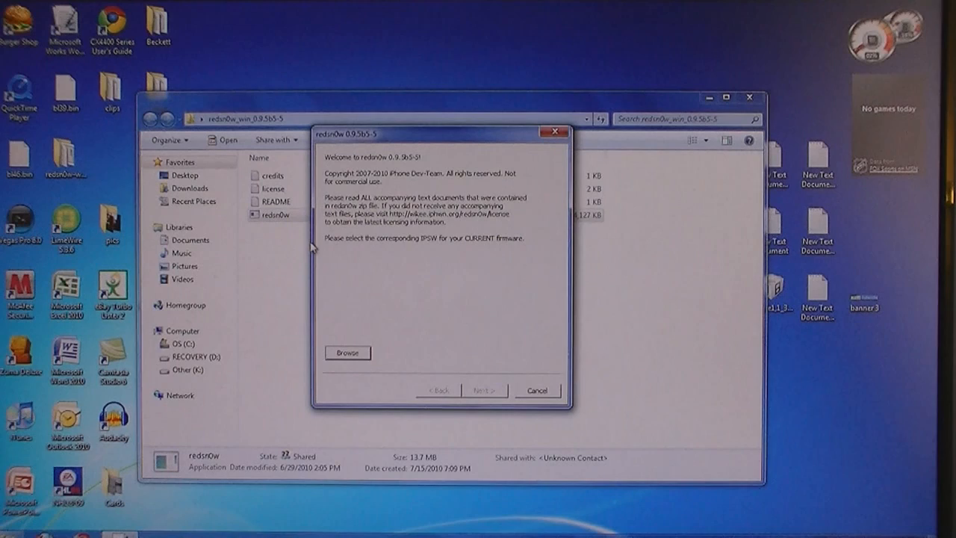
{"action": "left_click", "coordinate": [346, 353]}
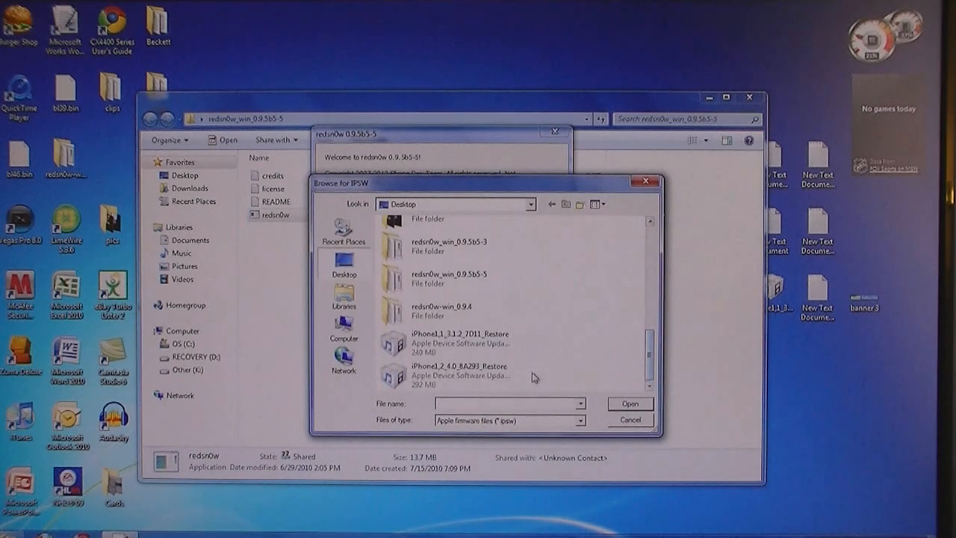
{"action": "left_click", "coordinate": [628, 403]}
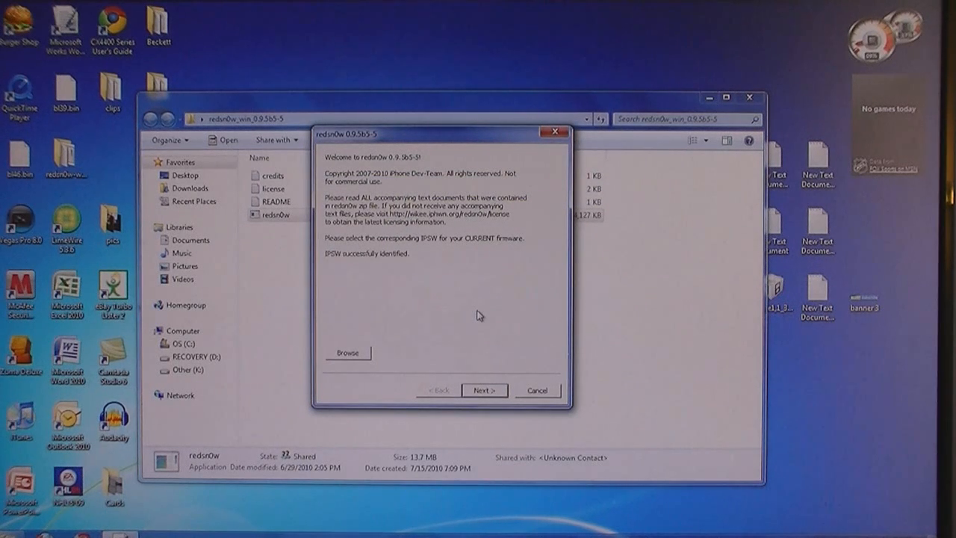
Step: Accept Install Cydia, multitasking, wallpaper and battery percentage and proceed to the device prompt
{"action": "left_click", "coordinate": [484, 390]}
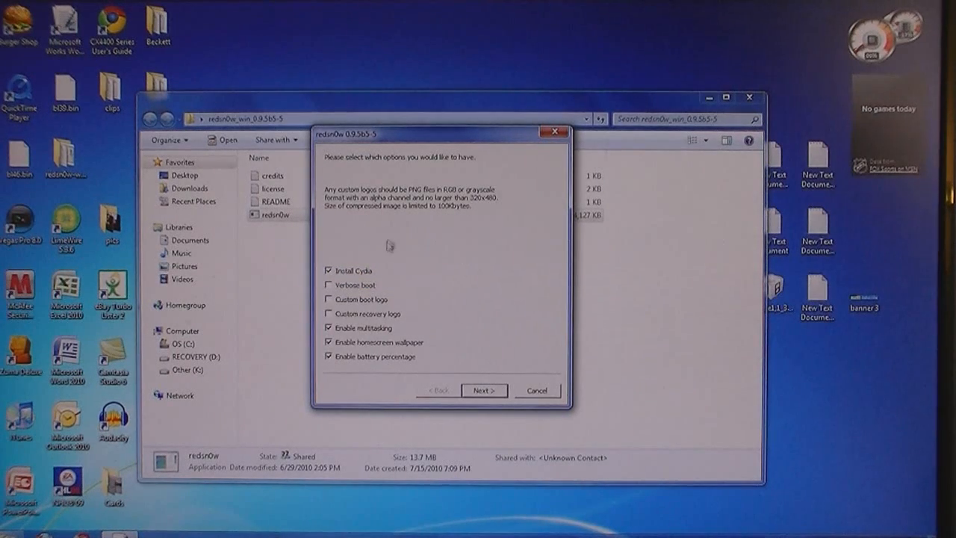
{"action": "mouse_move", "coordinate": [388, 266]}
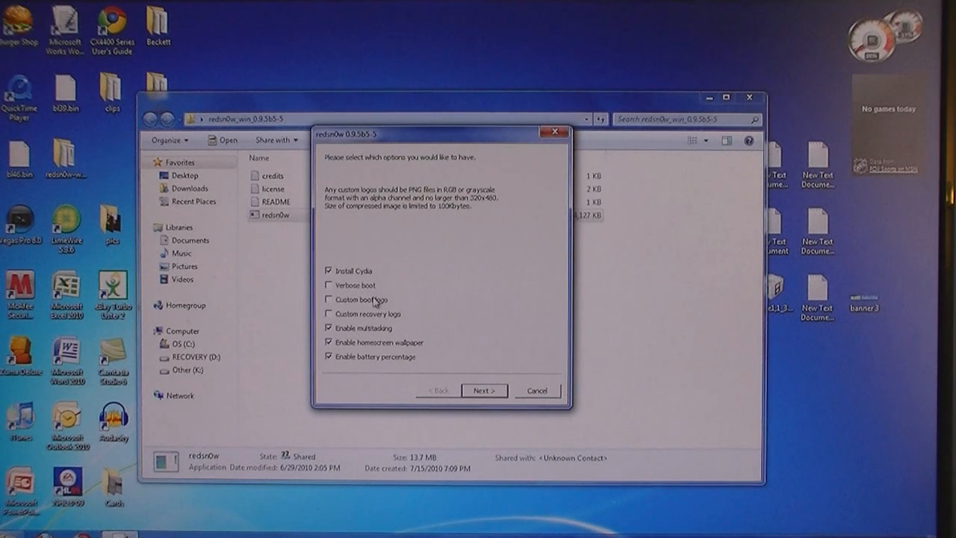
{"action": "mouse_move", "coordinate": [403, 320]}
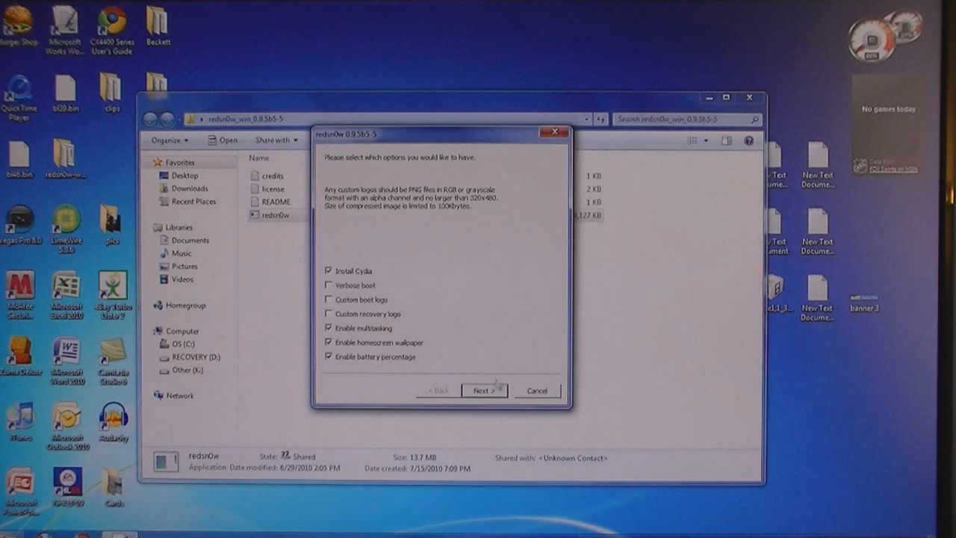
{"action": "mouse_move", "coordinate": [487, 392]}
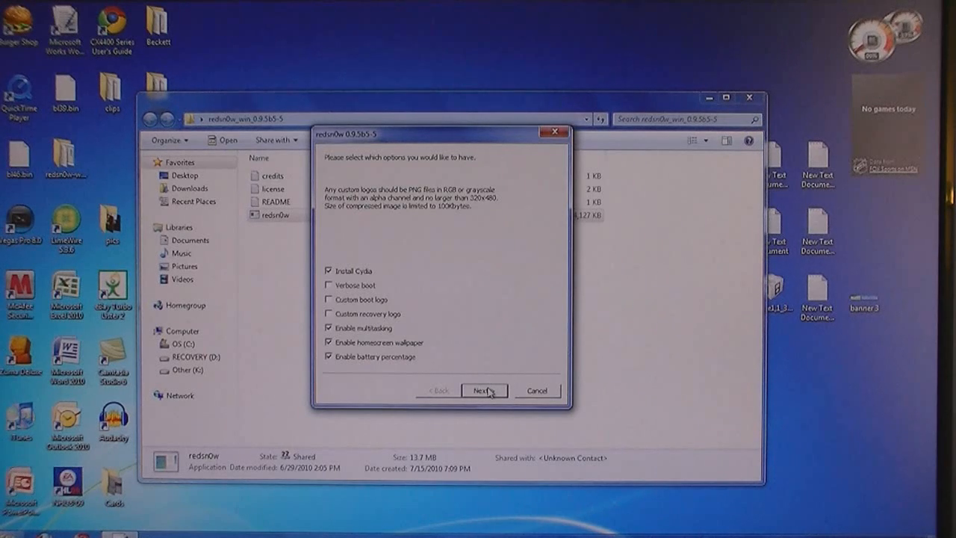
{"action": "left_click", "coordinate": [484, 390]}
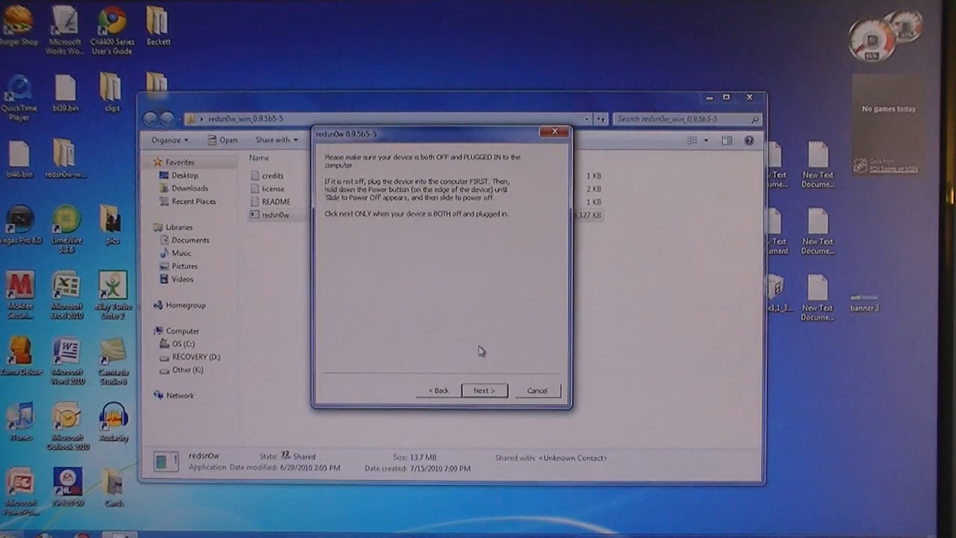